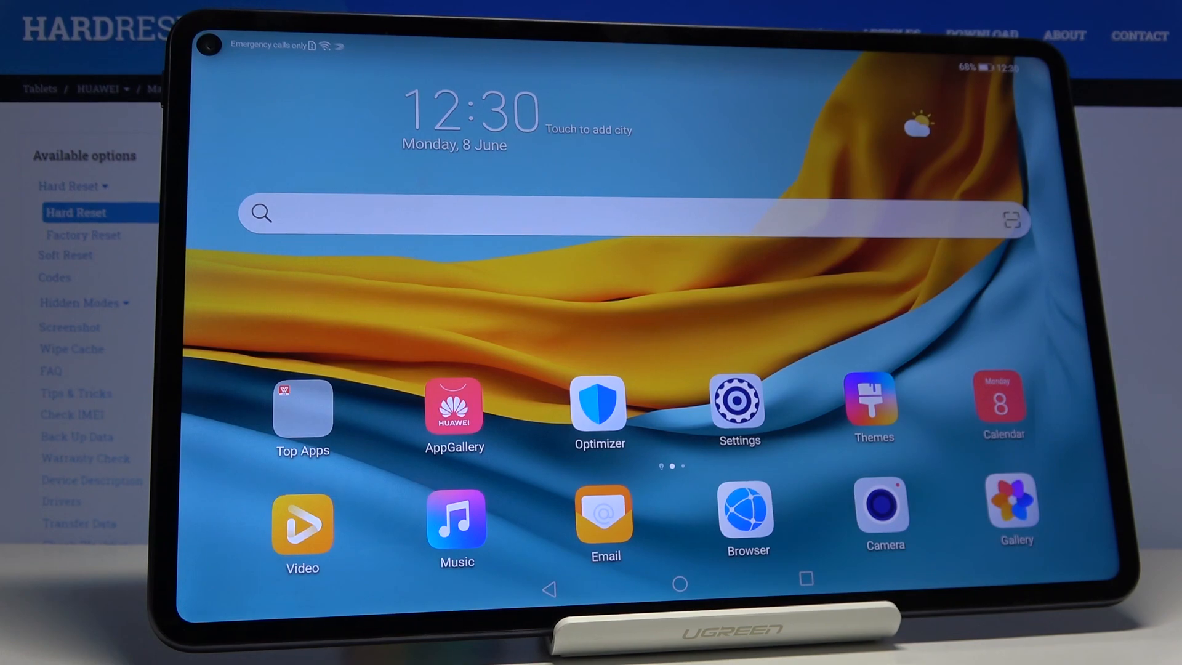
# Launch the Settings app from the home screen and land on its main list
pyautogui.click(738, 404)
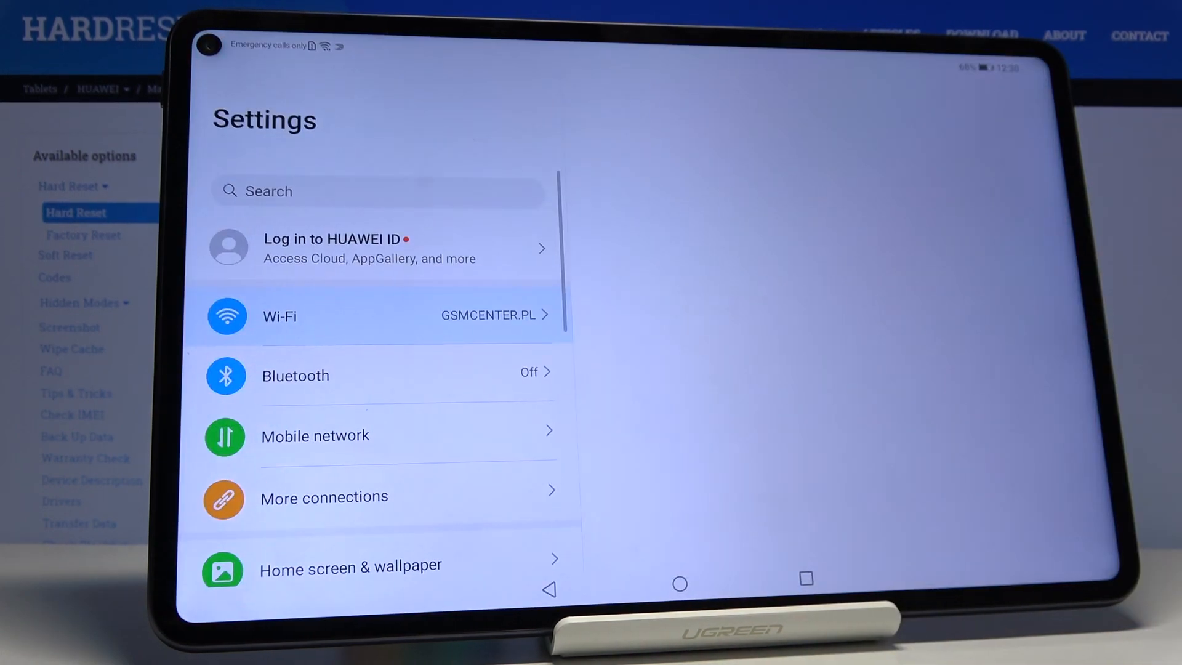
pyautogui.click(377, 317)
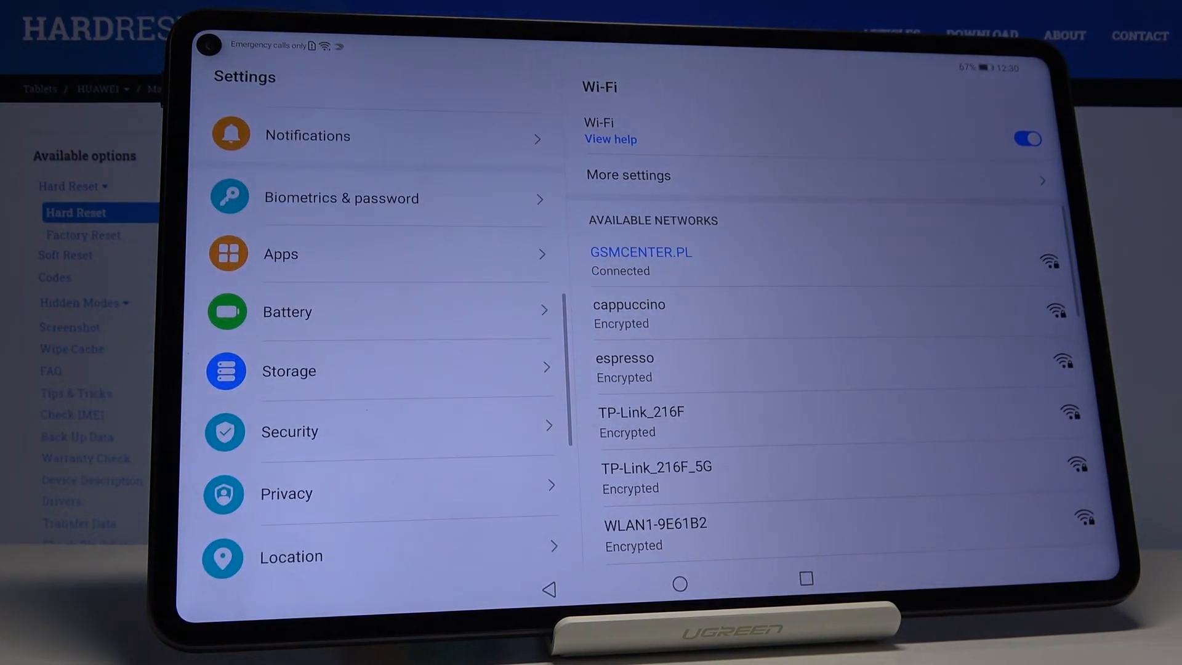
# Scroll to System & updates and reach its Reset page
pyautogui.scroll(-3)
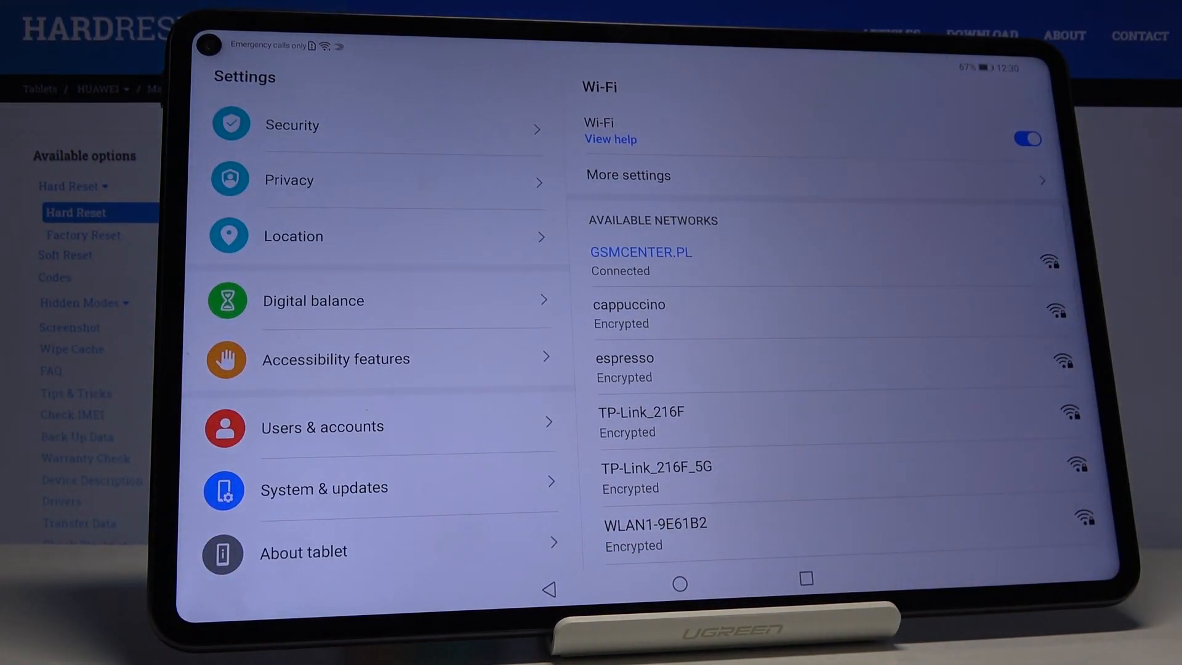
pyautogui.click(323, 487)
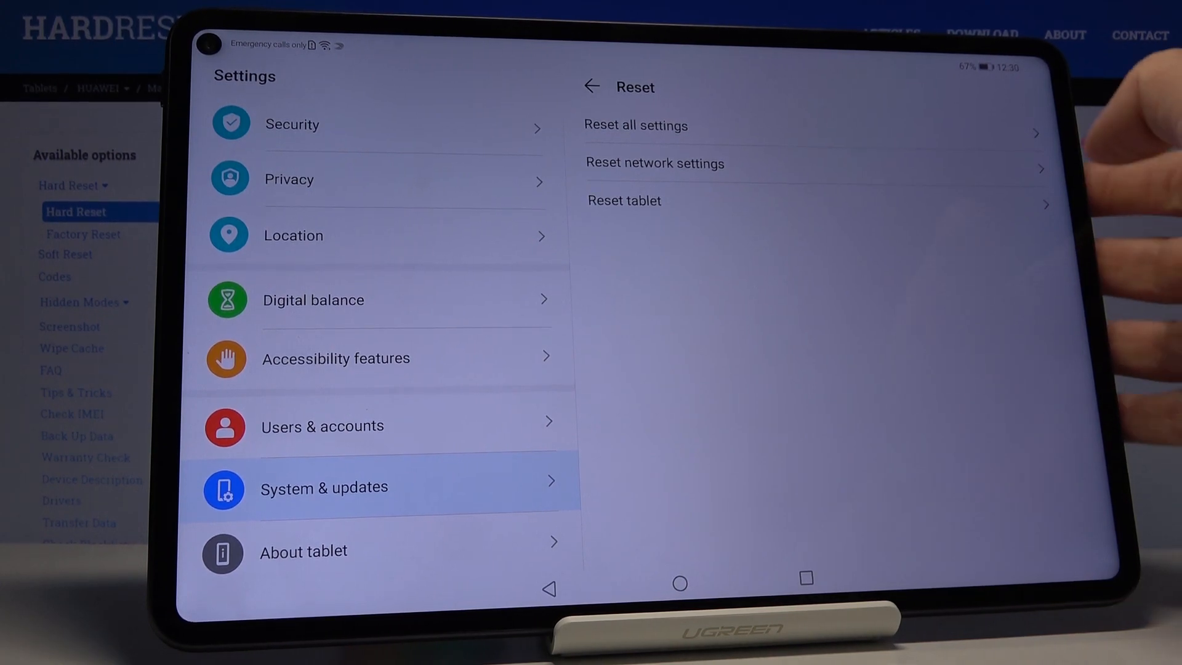
# Reset network settings and confirm, getting the 'Network settings have been reset' toast
pyautogui.click(654, 163)
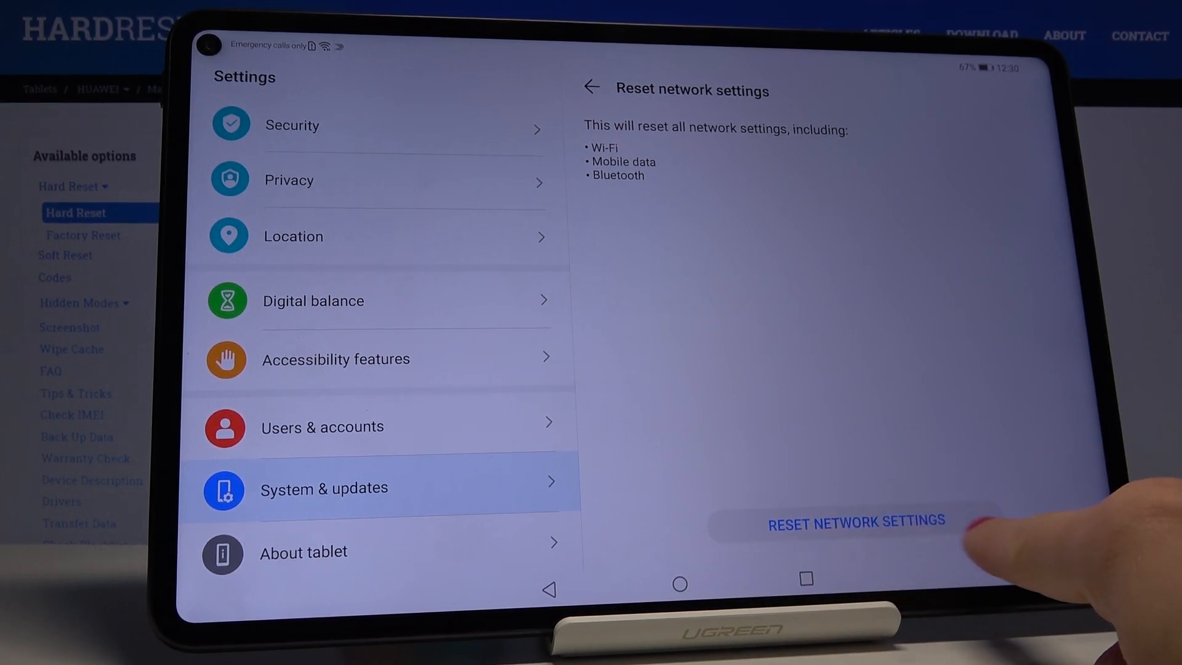
pyautogui.click(855, 522)
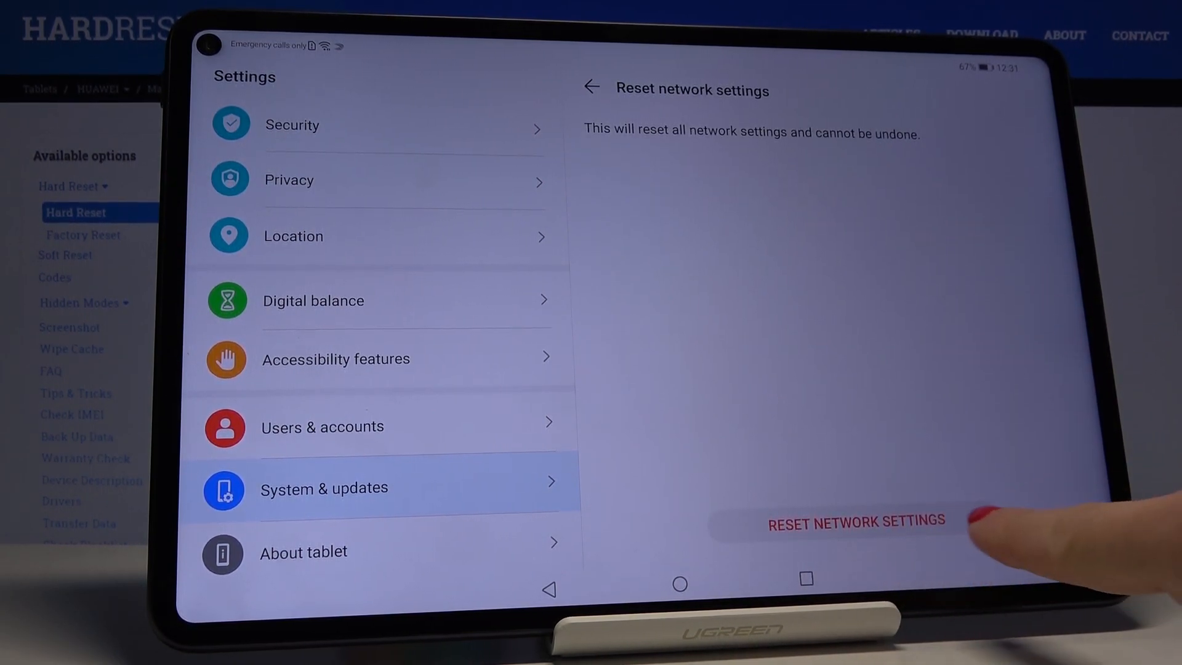
pyautogui.click(856, 522)
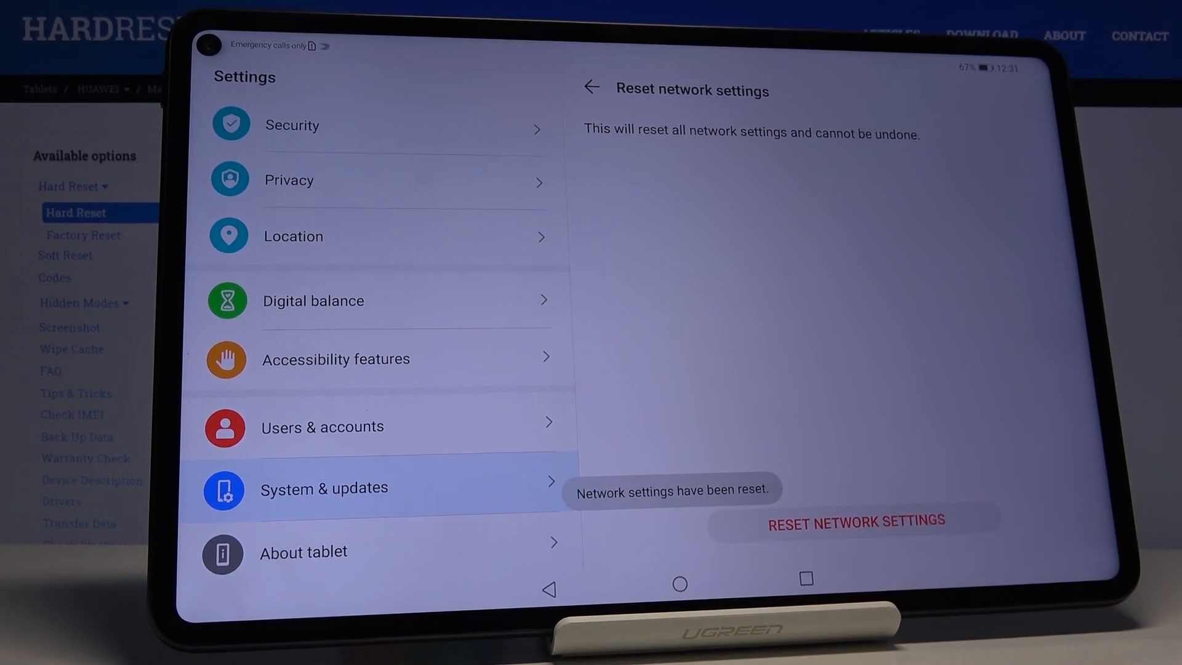